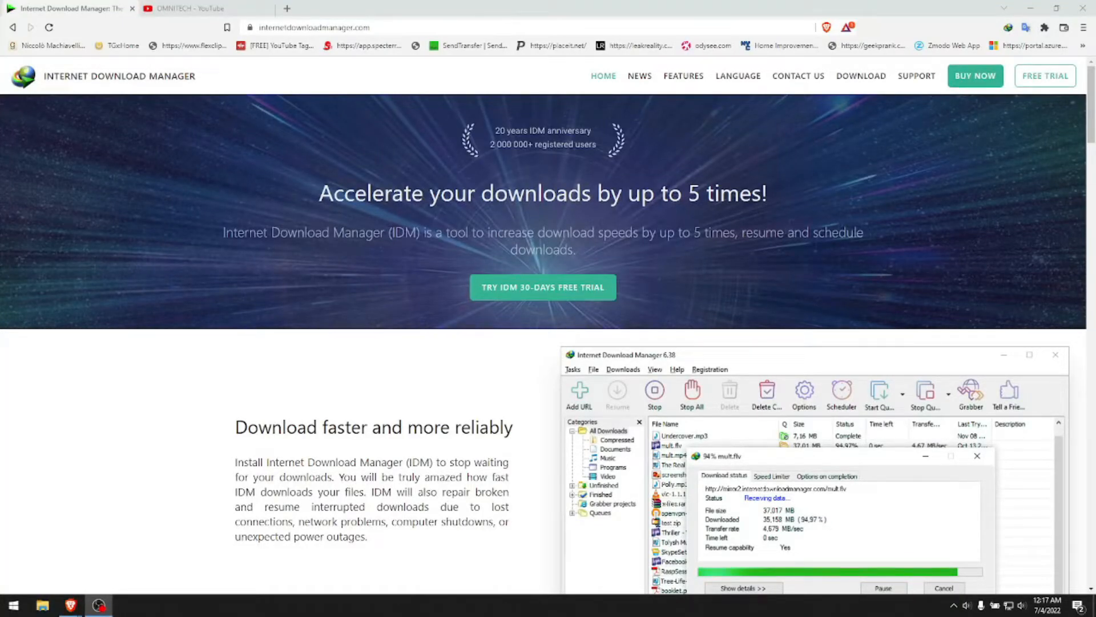
mouse_move(203, 329)
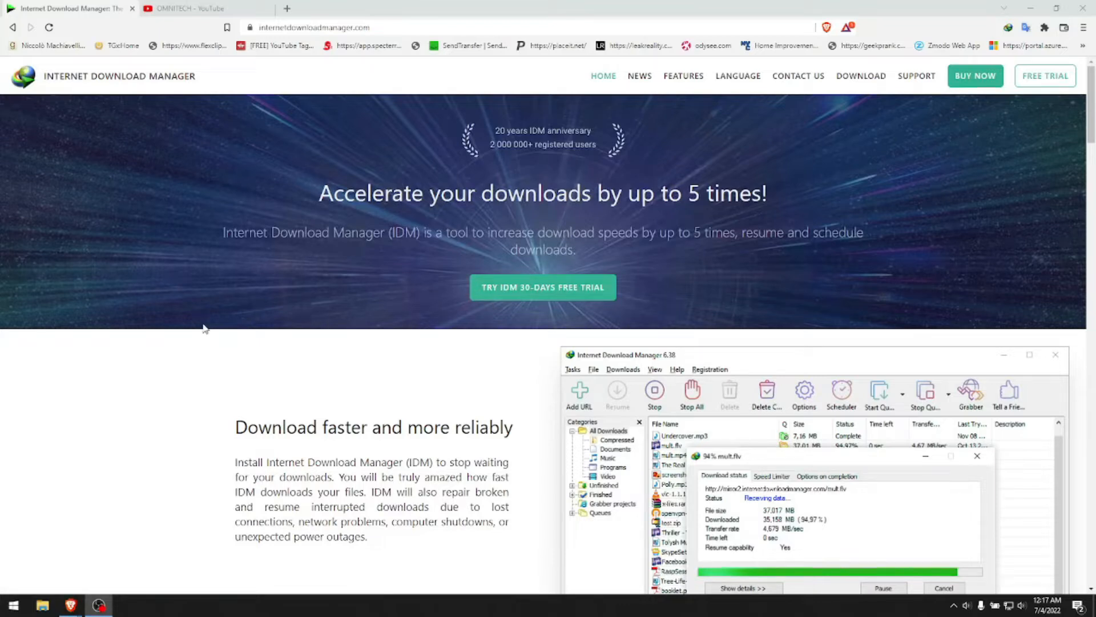
Step: Browse the current page up and down before heading to the YouTube channel
scroll(down, 3)
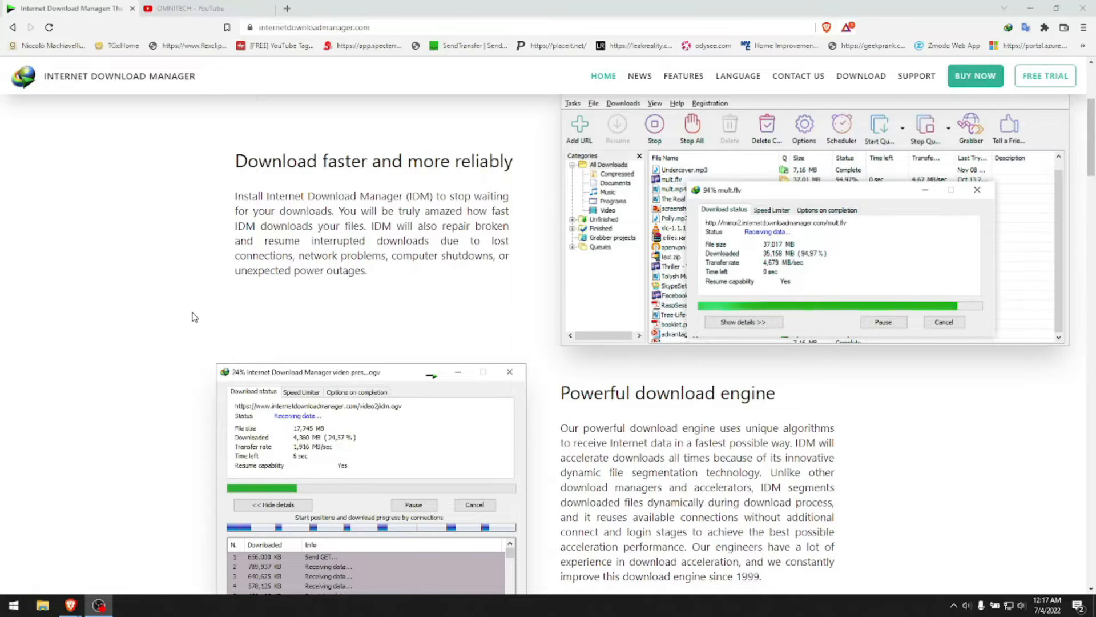
scroll(up, 3)
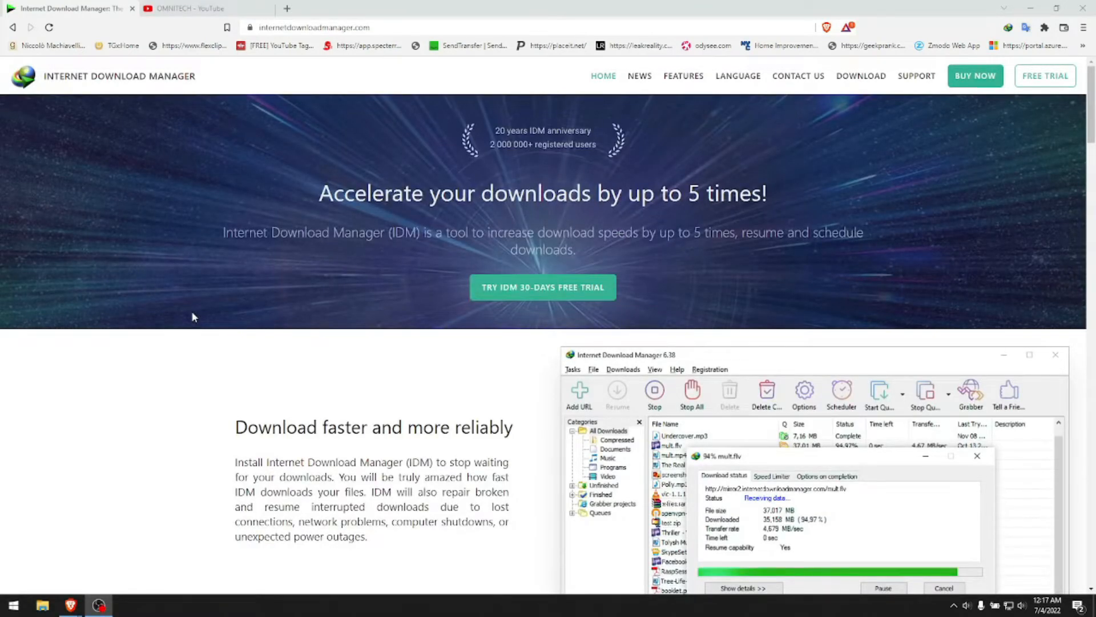
scroll(down, 3)
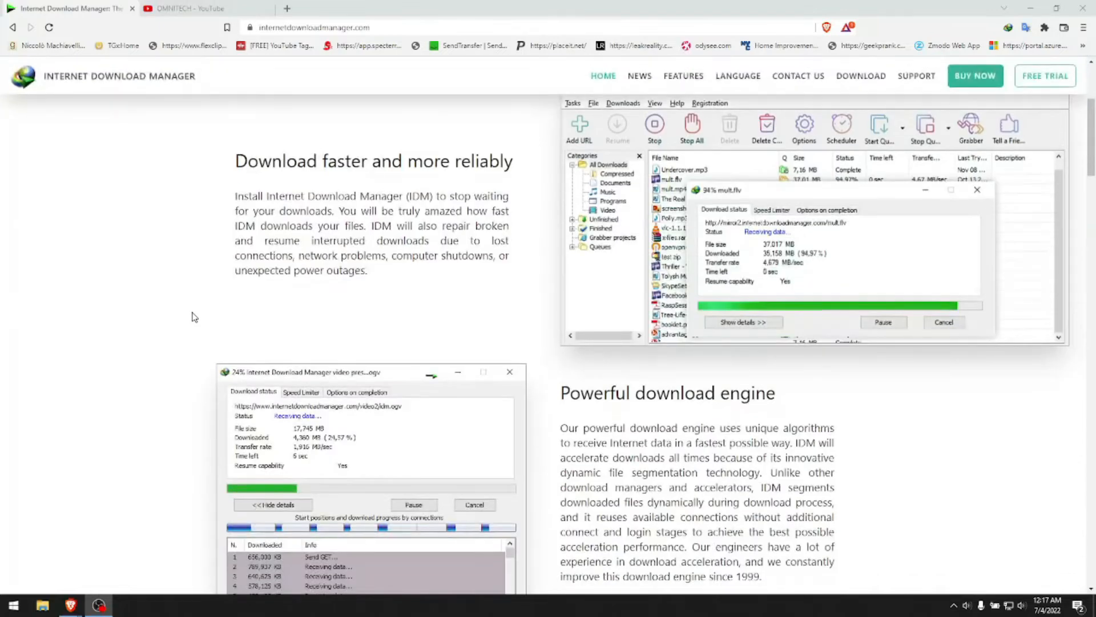
scroll(down, 3)
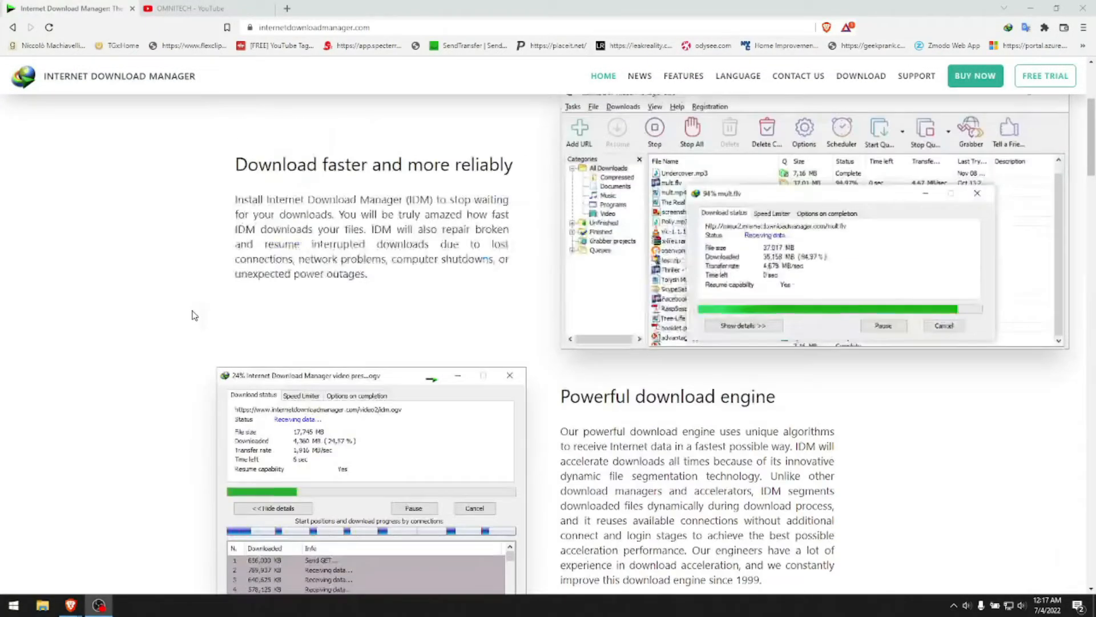
scroll(up, 3)
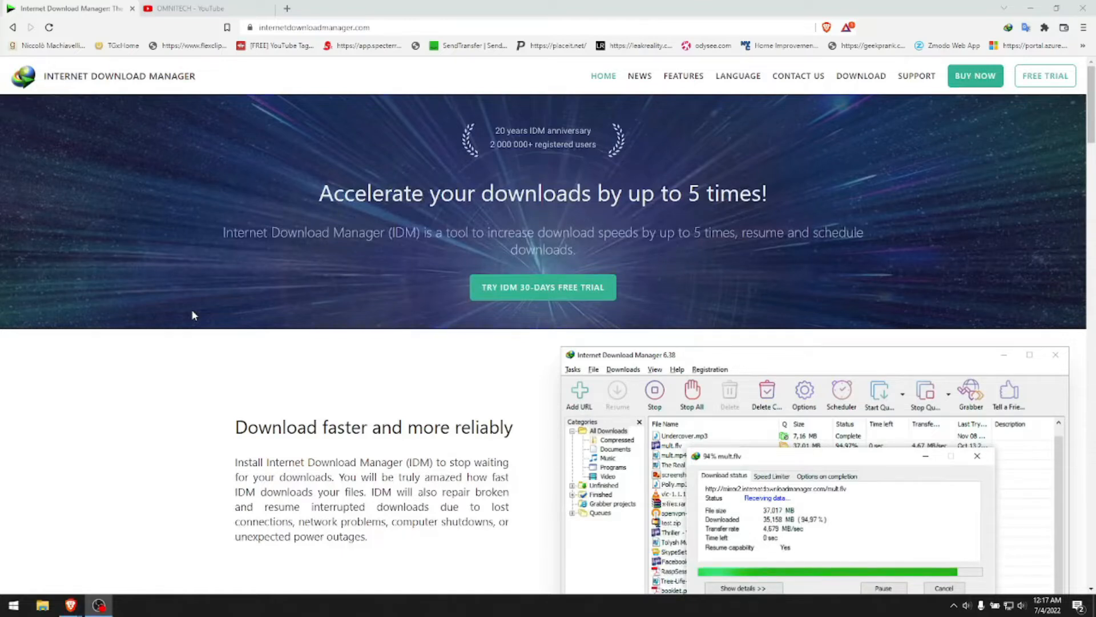
mouse_move(952, 176)
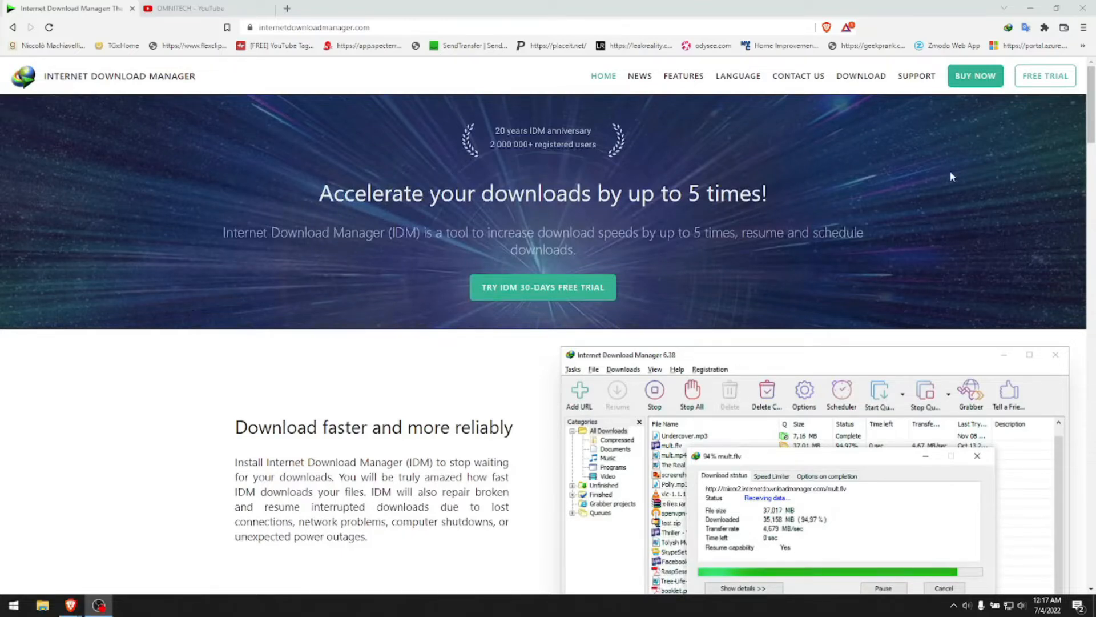
mouse_move(1045, 77)
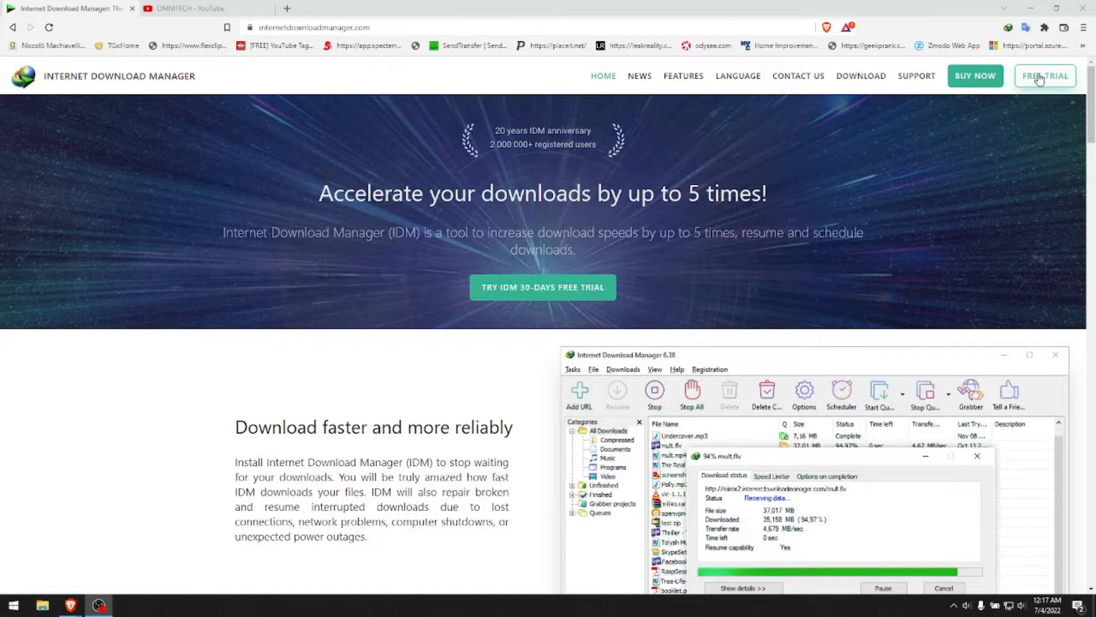
mouse_move(382, 294)
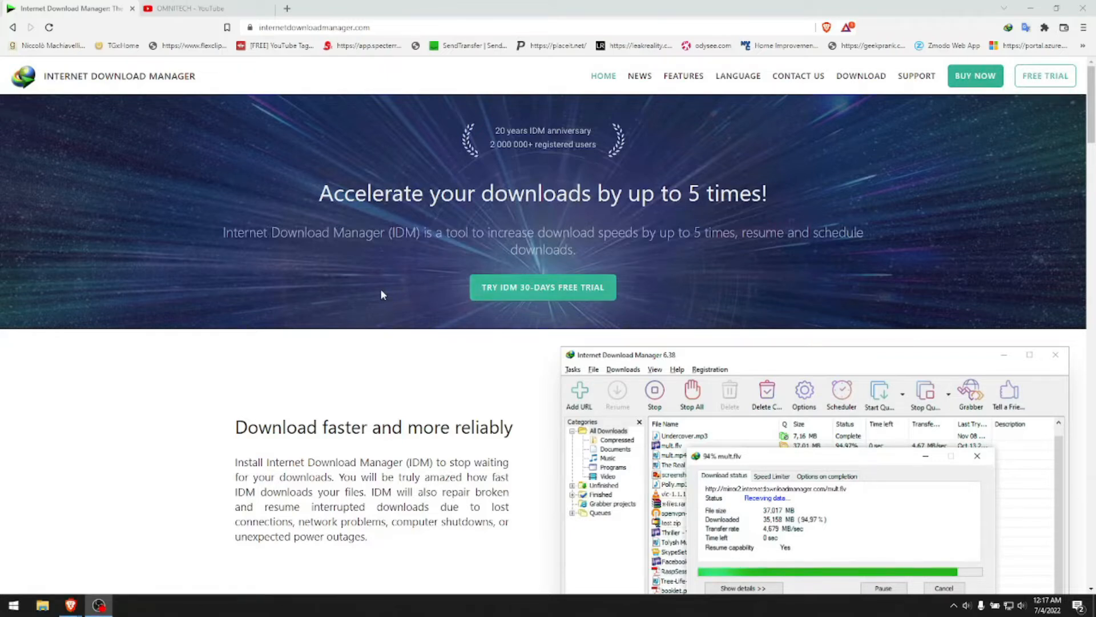
mouse_move(394, 289)
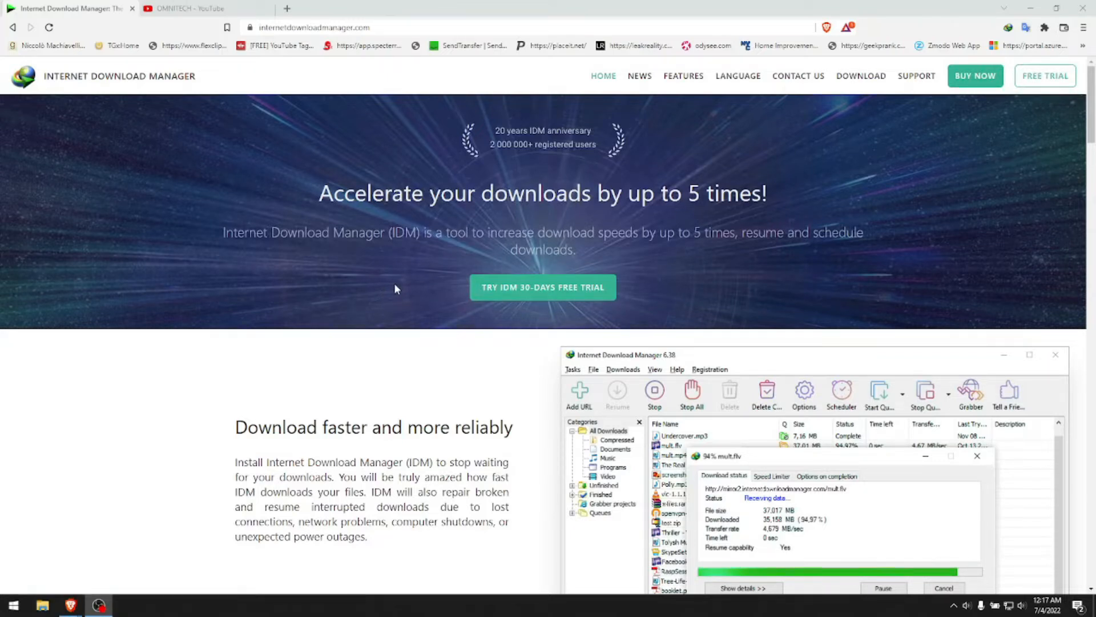
mouse_move(363, 227)
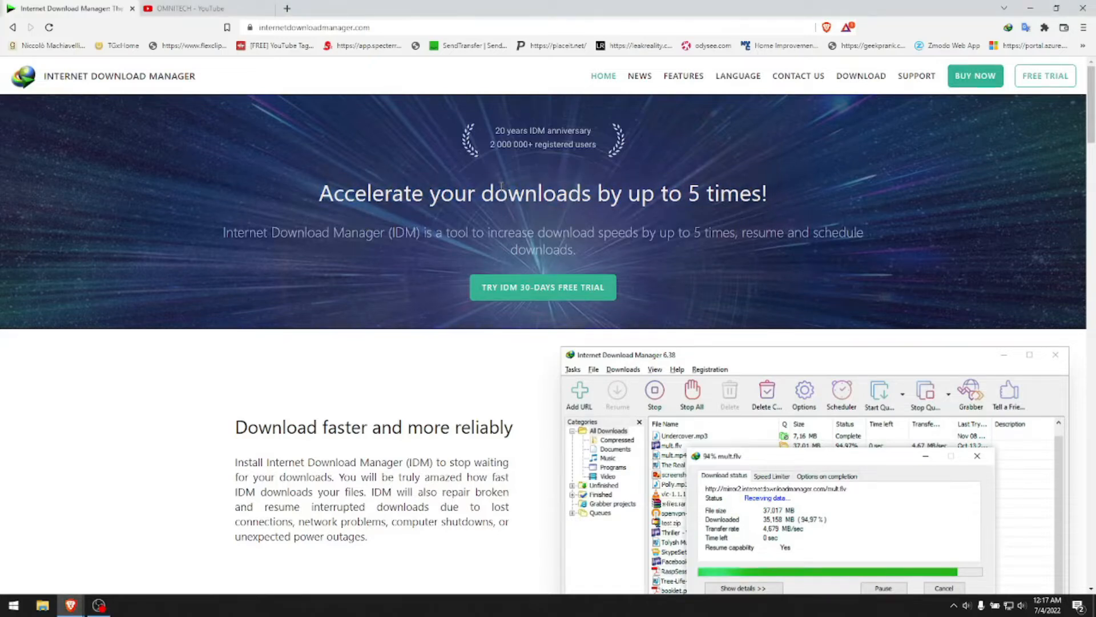
Step: From the OMNITECH channel page, start the 'how to make youtube intro' PANZOID tutorial video
click(188, 8)
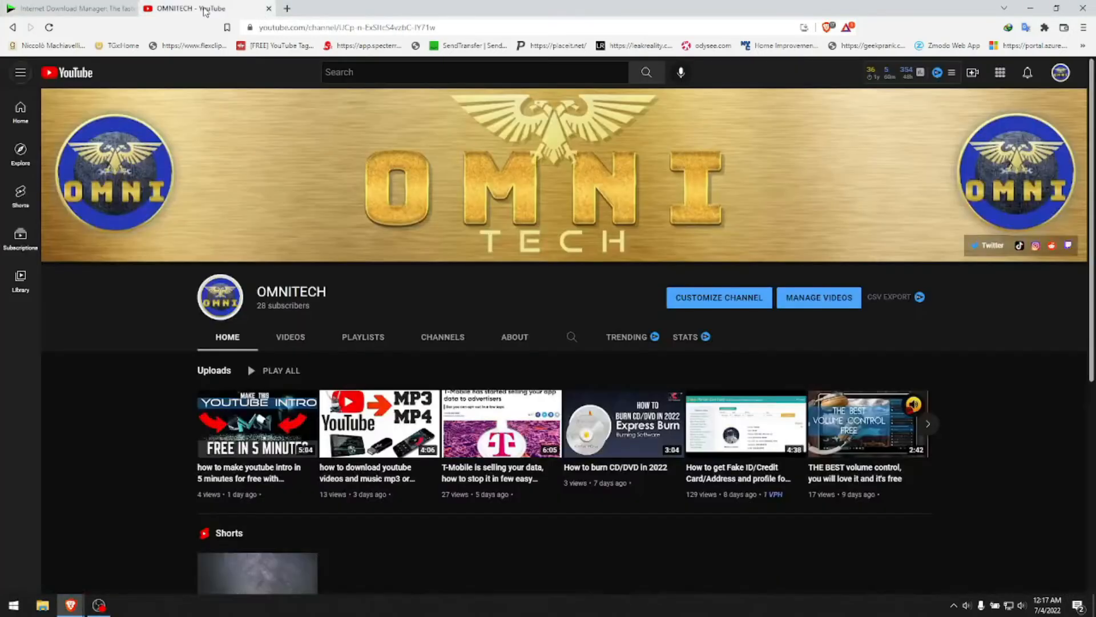
scroll(down, 3)
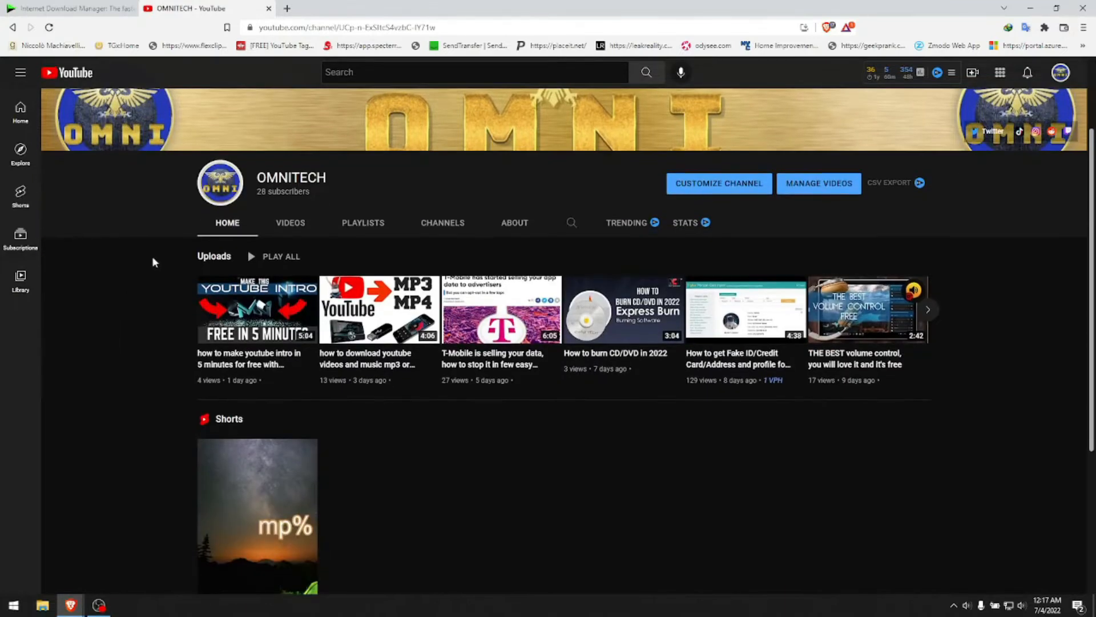
mouse_move(154, 243)
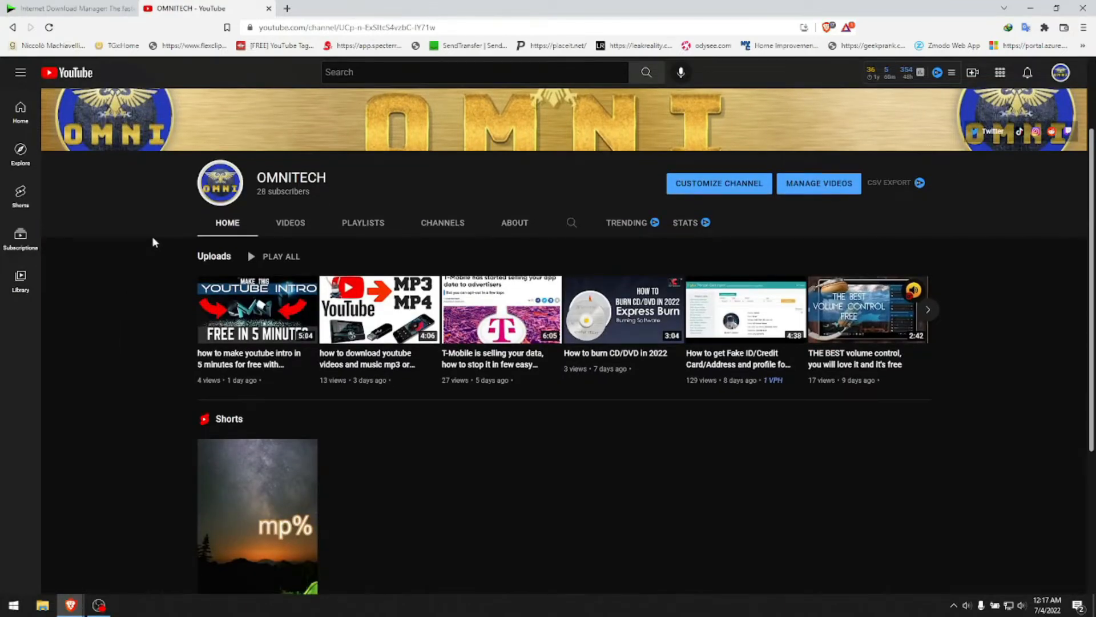
click(257, 309)
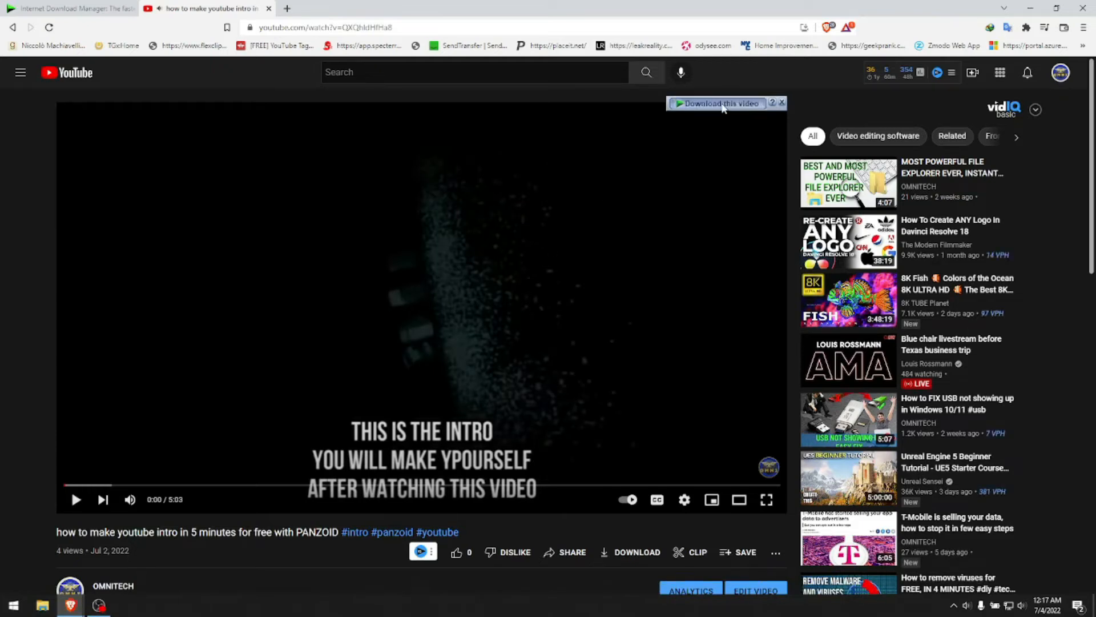
Step: Download the intro video as a 1080p MP4 through IDM's 'Download this video' prompt and dismiss the completion notice
click(715, 104)
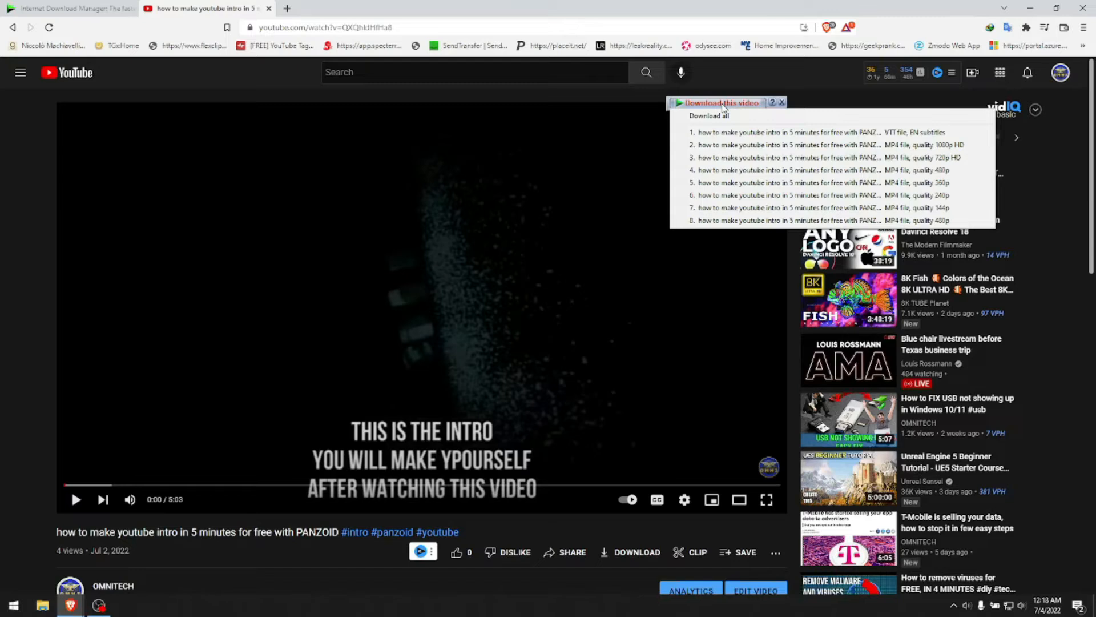
mouse_move(769, 157)
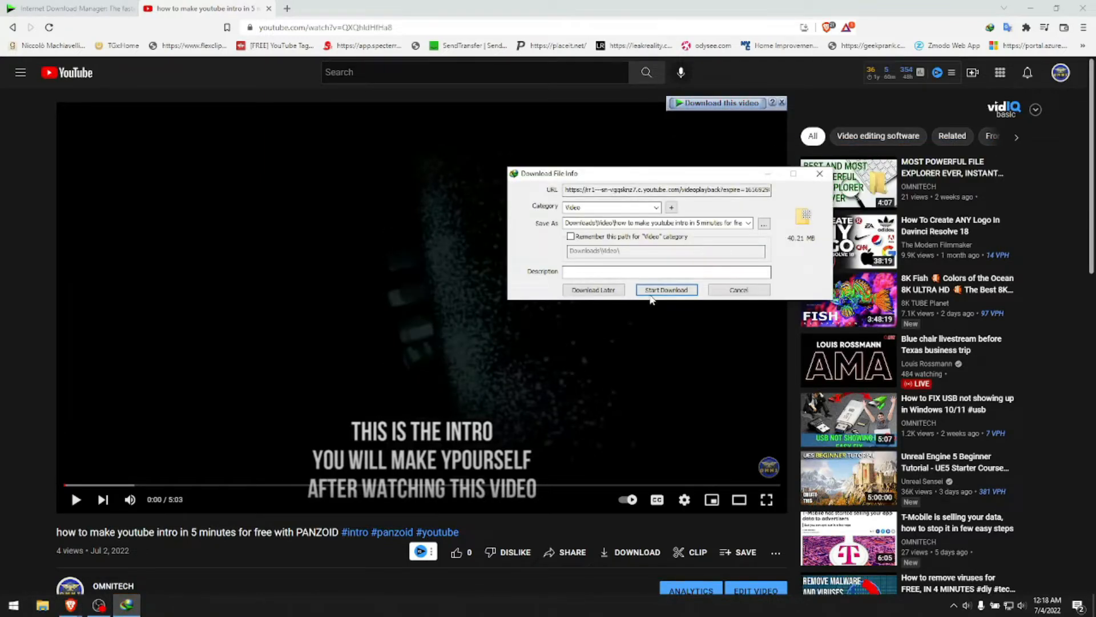
click(664, 289)
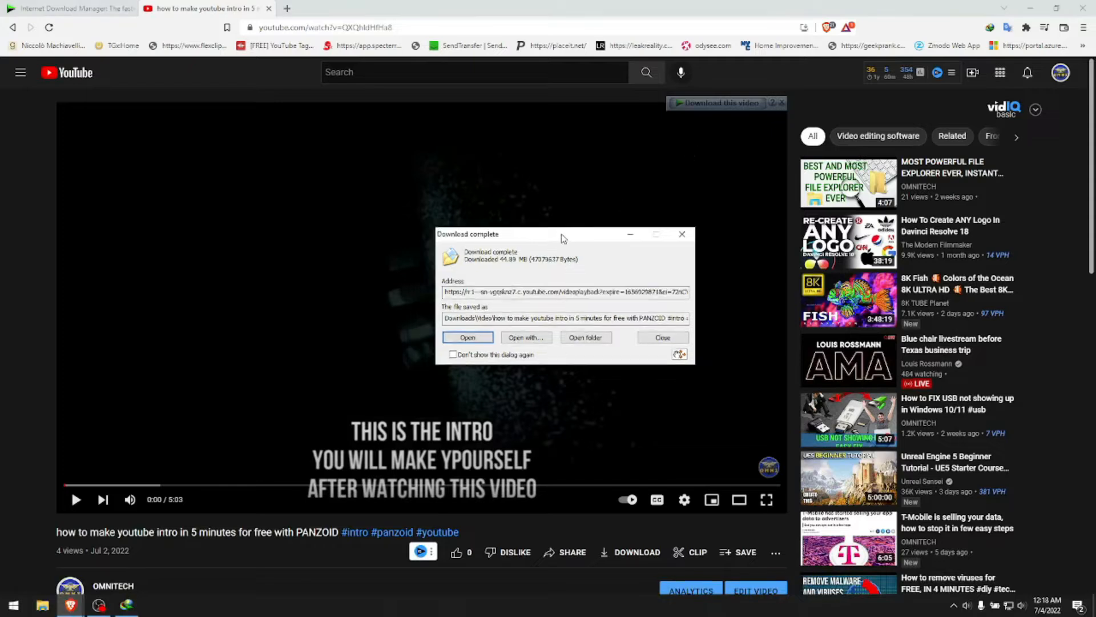
click(661, 337)
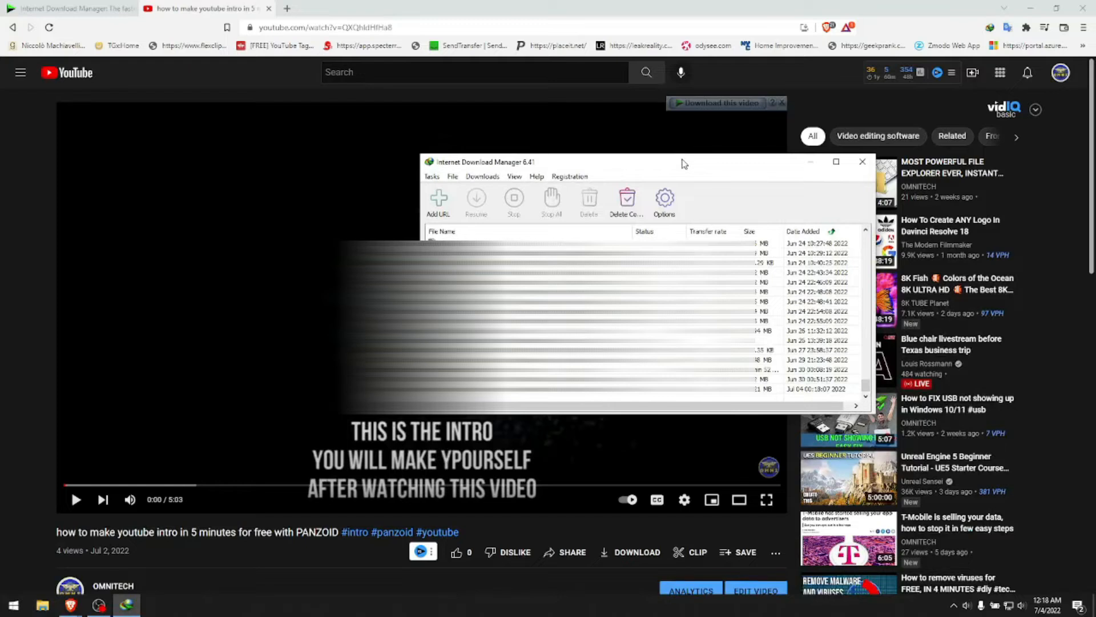
Step: Review the captured-browser list on the Options General tab, accept it unchanged, and close the IDM window
click(663, 203)
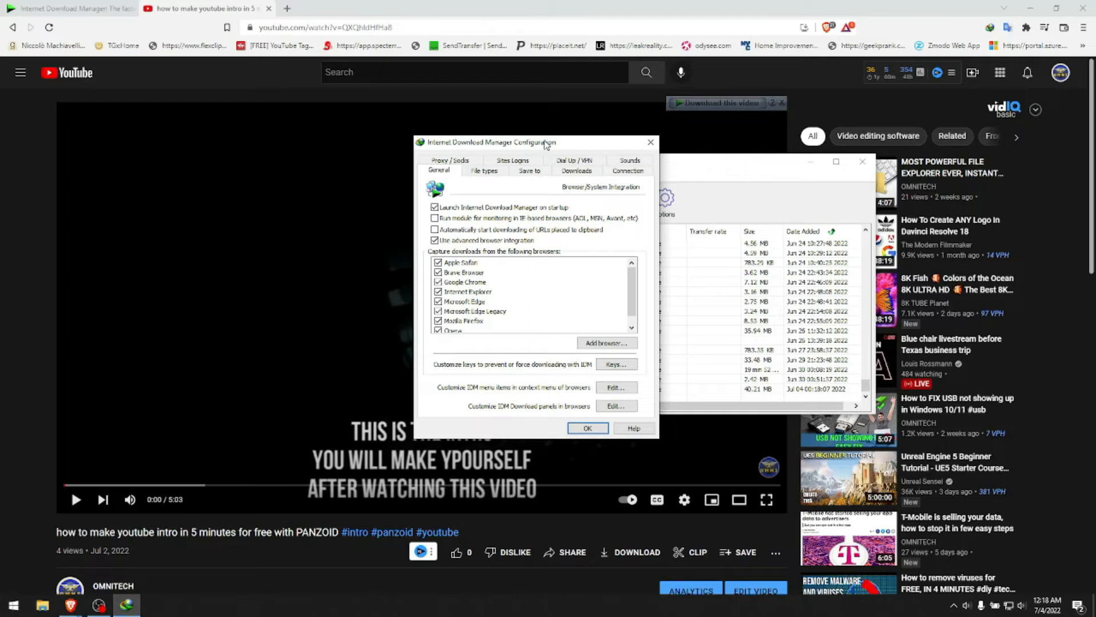
scroll(down, 3)
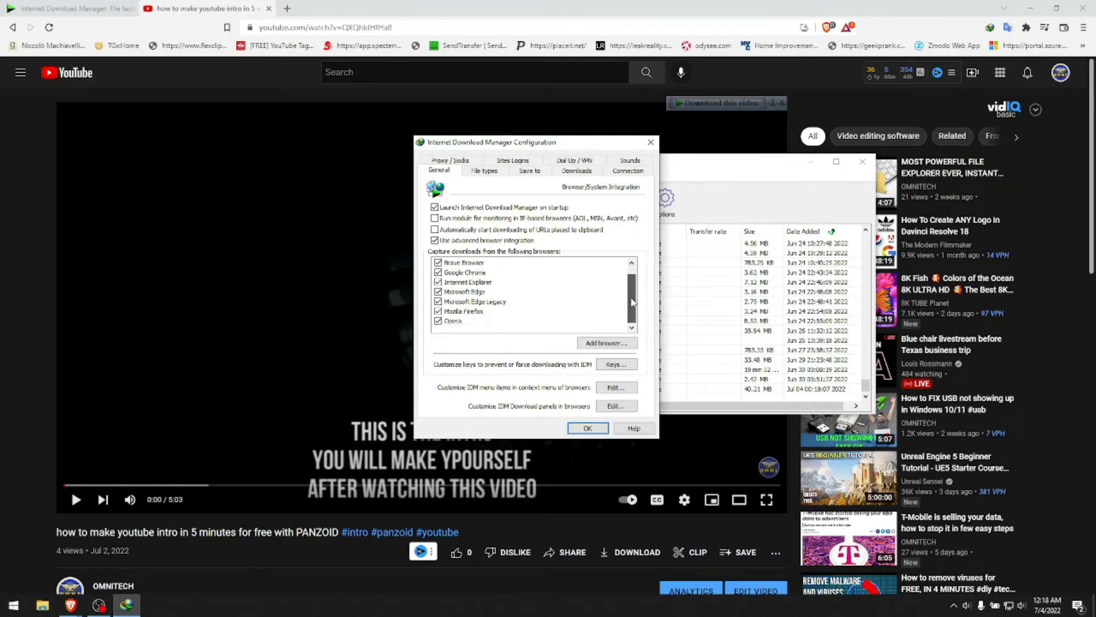
scroll(up, 3)
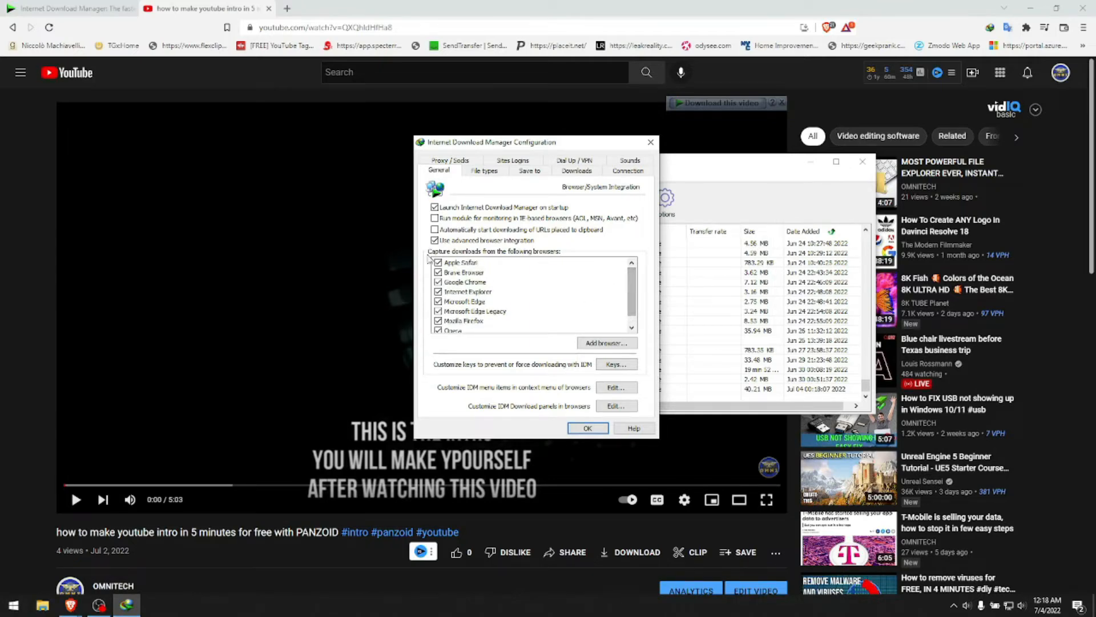
scroll(down, 3)
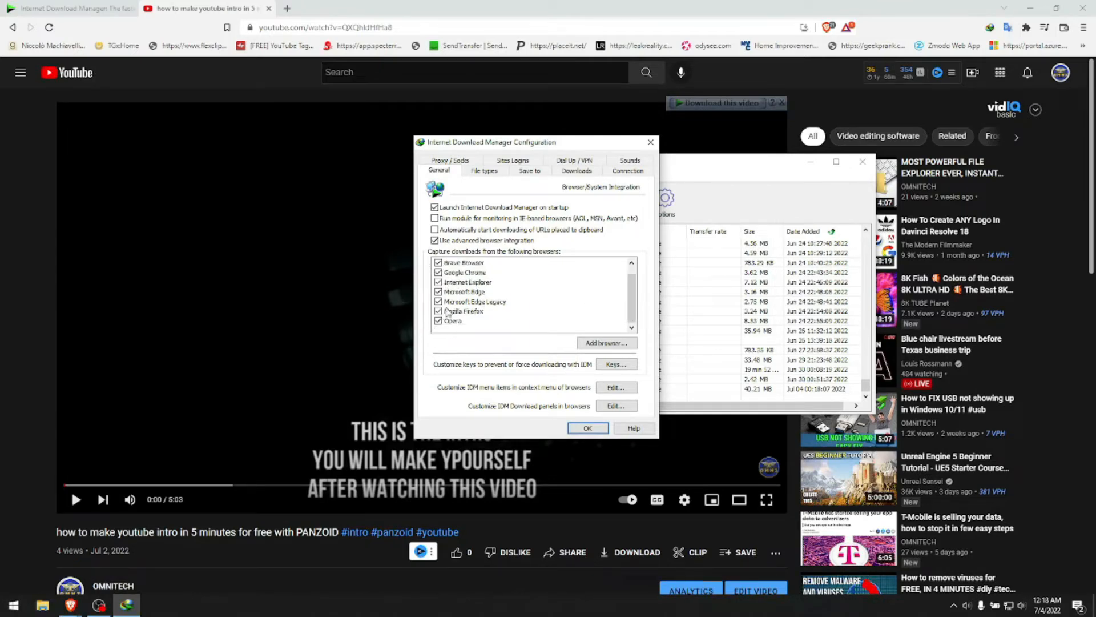
scroll(up, 3)
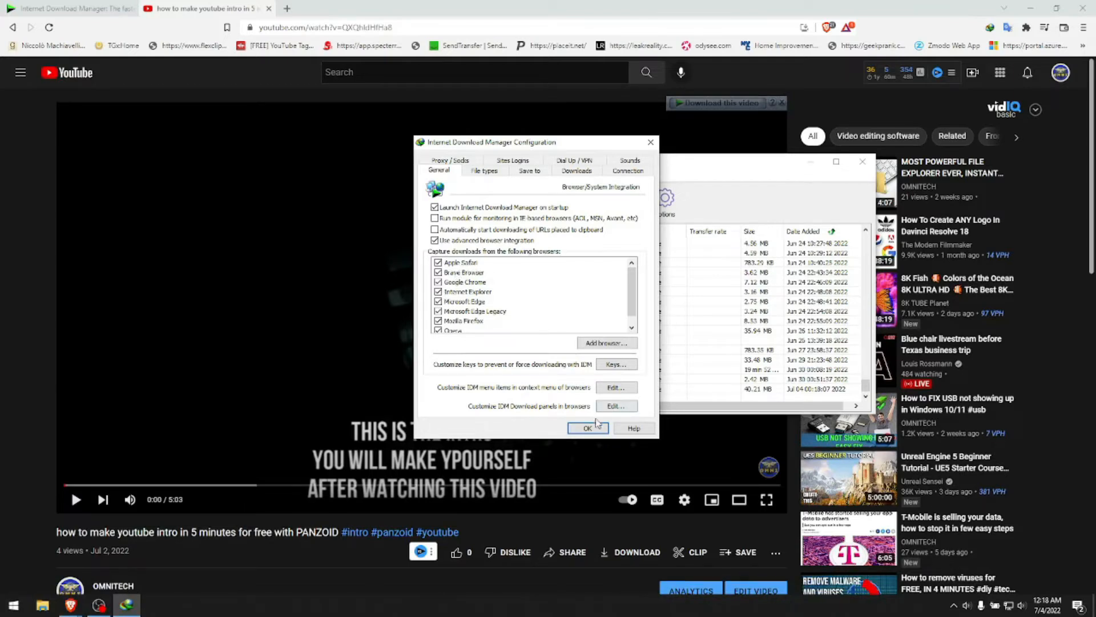
click(587, 429)
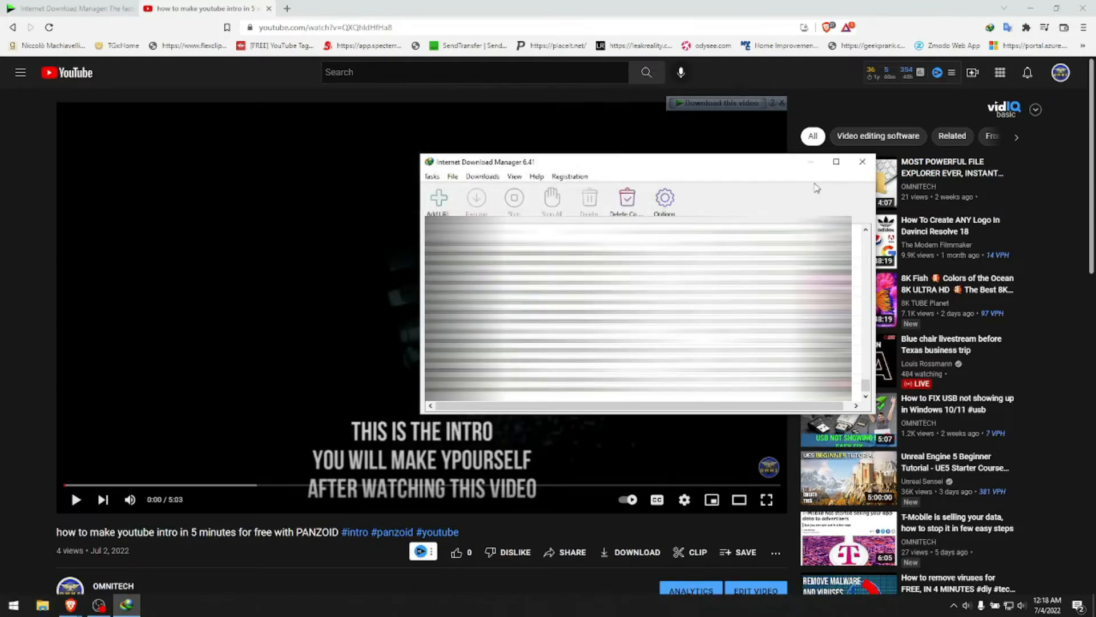
click(861, 161)
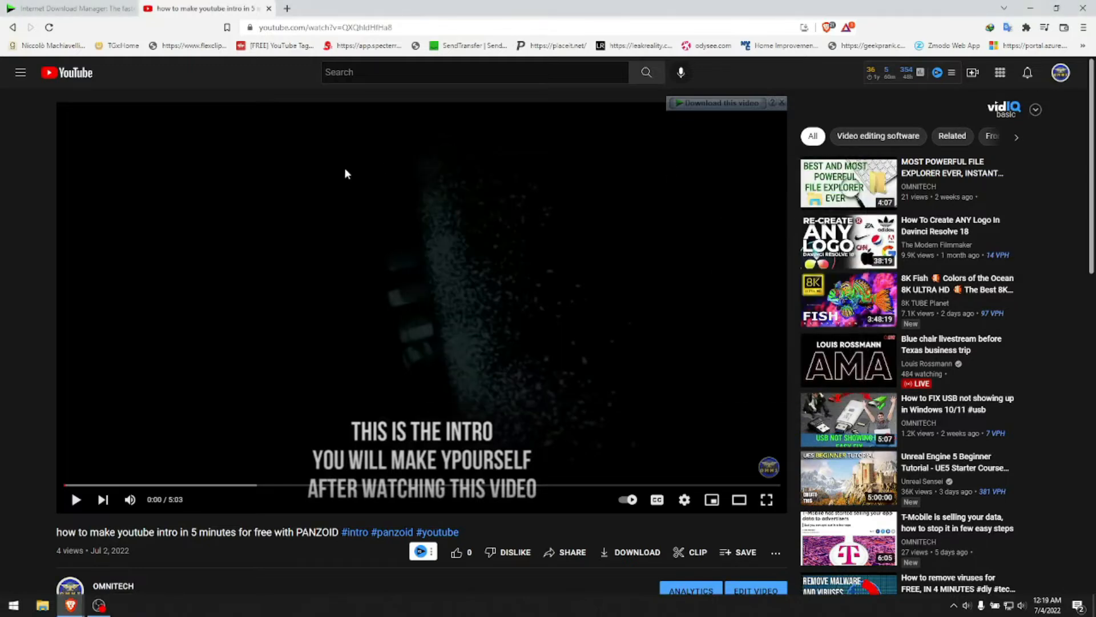
Step: Grab the trending Future feat. Drake & Tems track from SoundCloud as an MP3 via IDM, then return to the YouTube tab
click(422, 8)
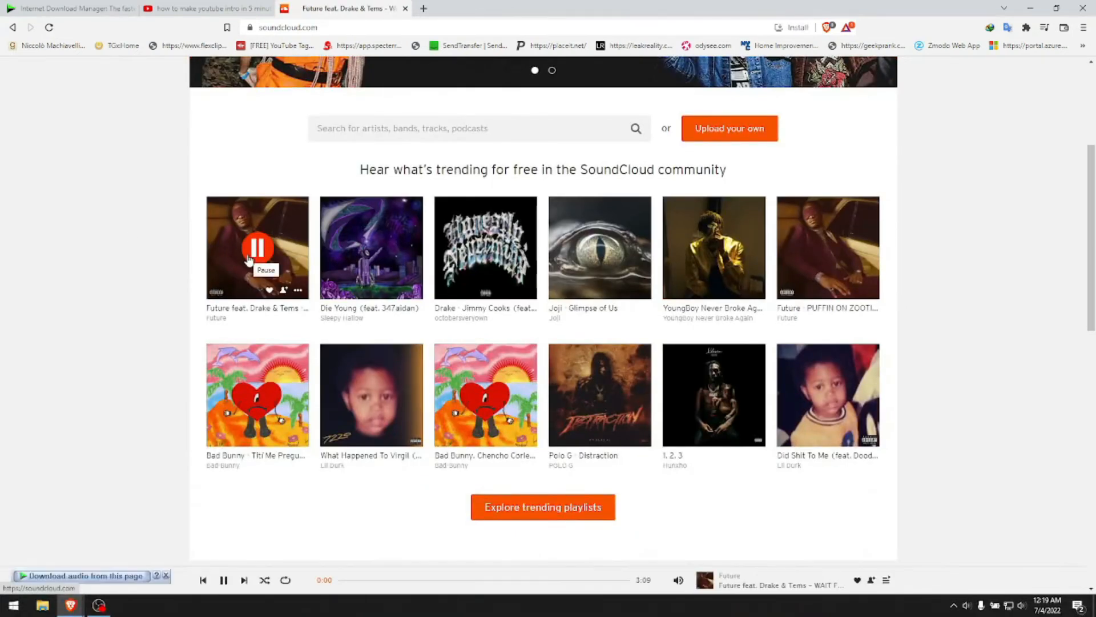
click(224, 581)
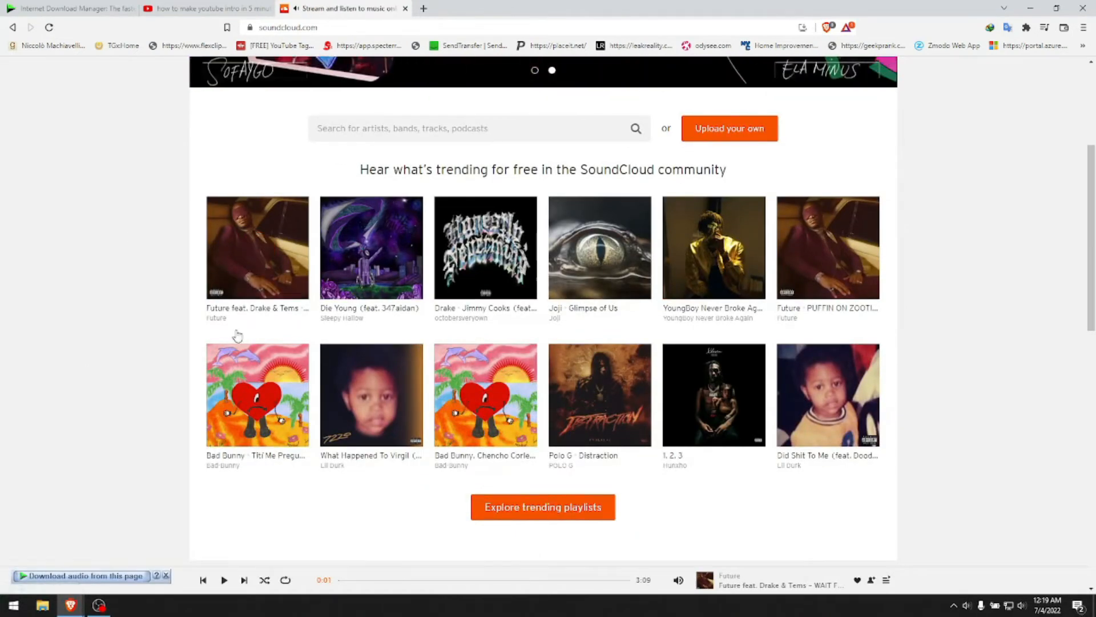
mouse_move(257, 248)
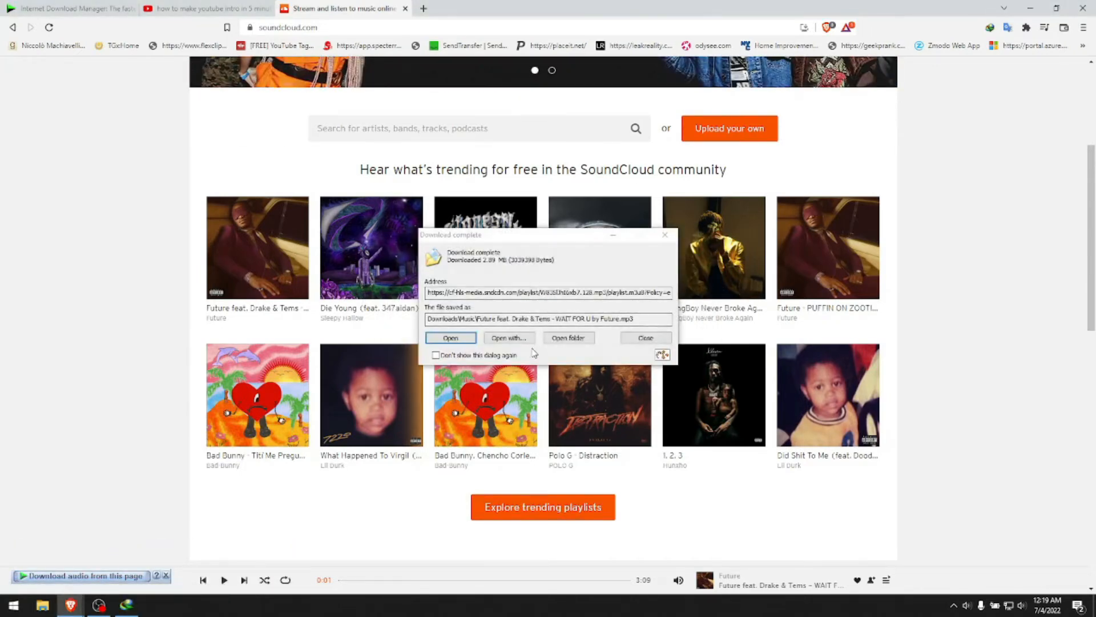
click(645, 338)
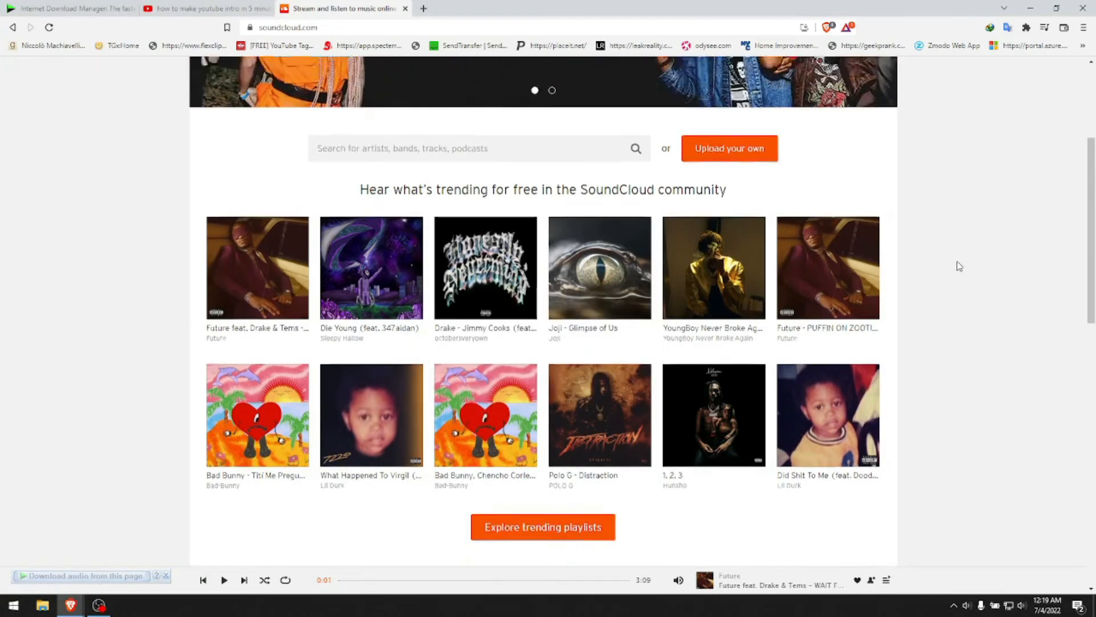
scroll(up, 3)
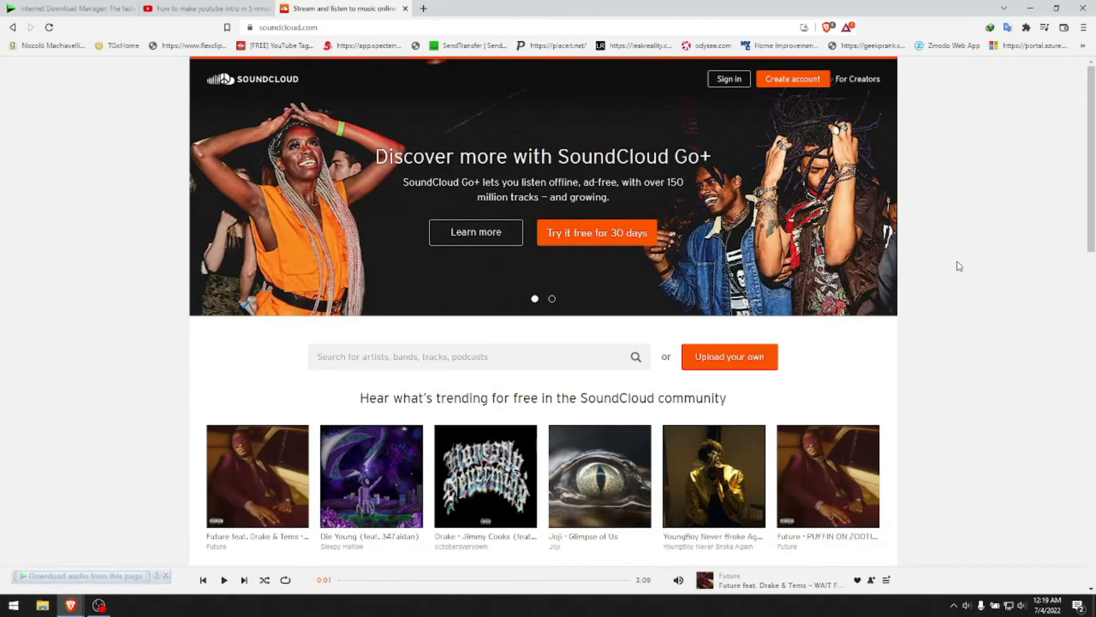
click(551, 298)
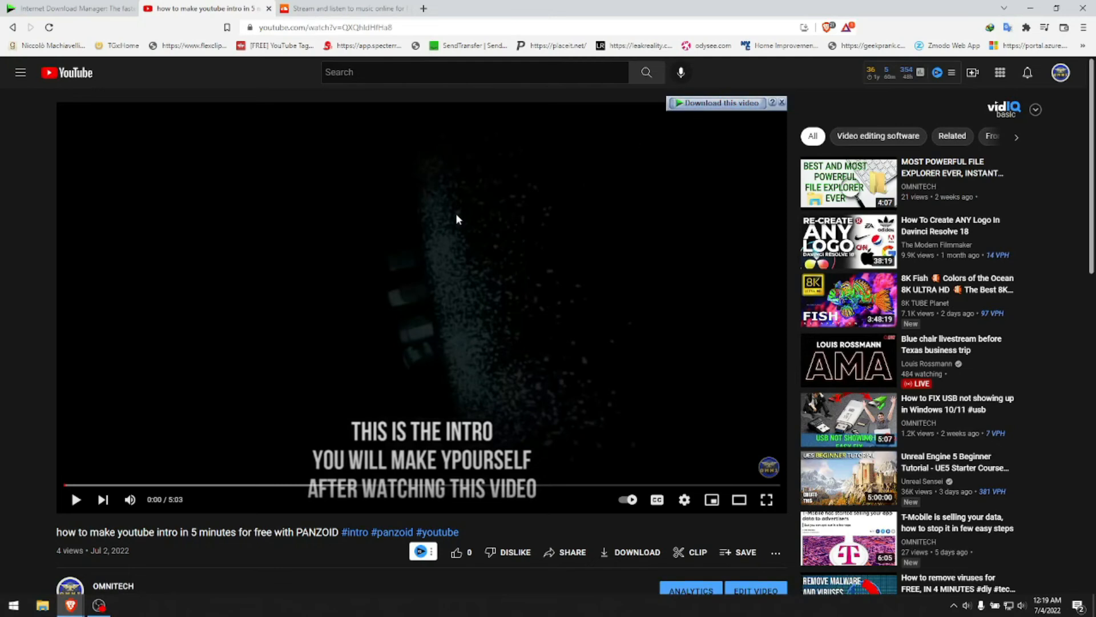
mouse_move(387, 214)
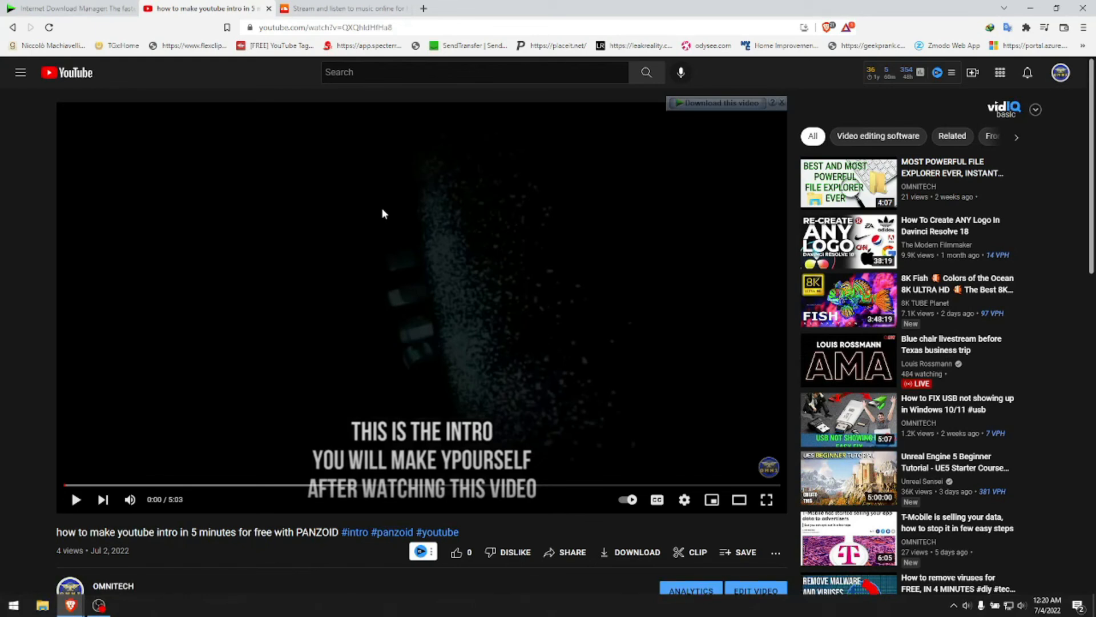
Step: Bring the Internet Download Manager homepage tab back to the front
click(70, 8)
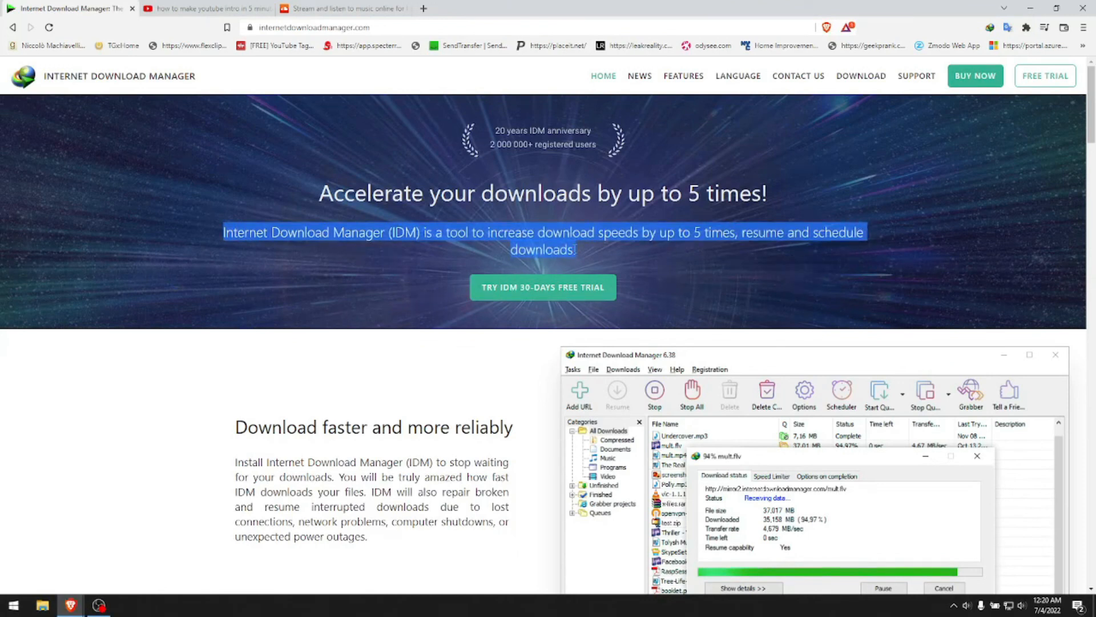
mouse_move(579, 251)
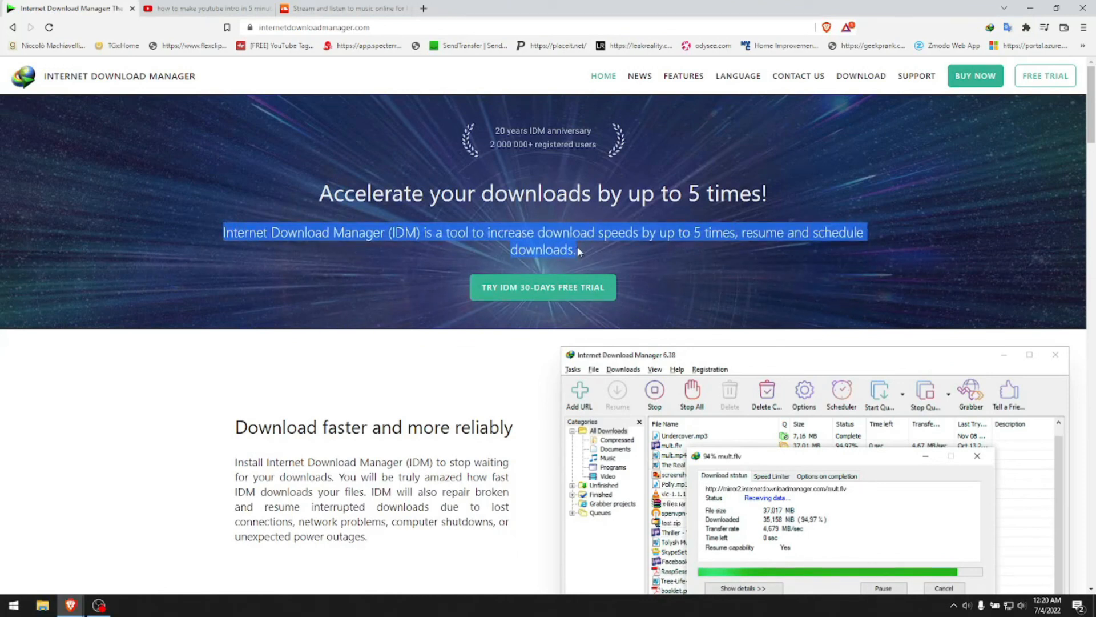